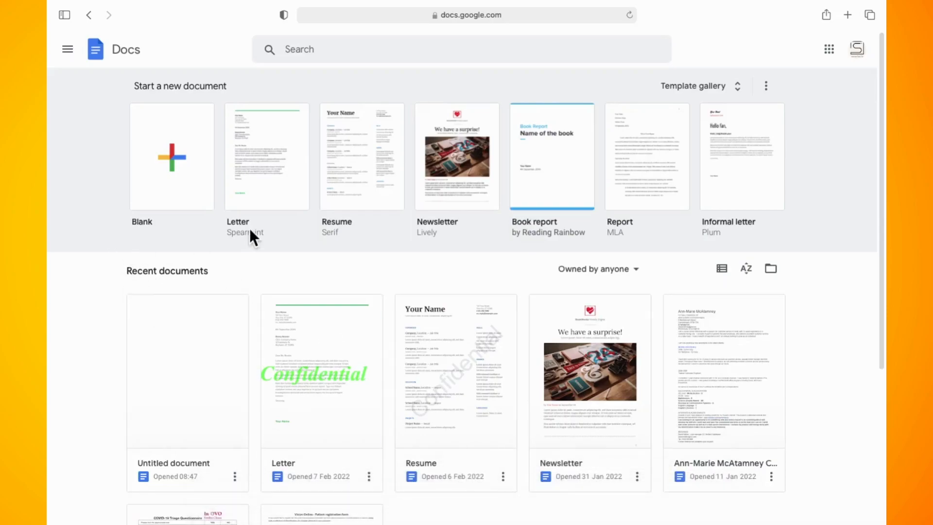
pyautogui.moveTo(52, 237)
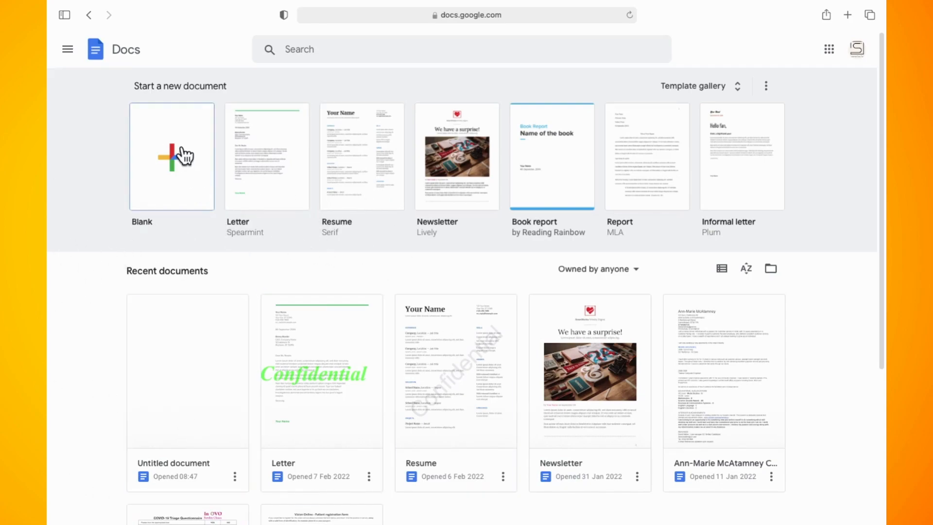
# Create a new blank document from the Docs home page
pyautogui.click(171, 156)
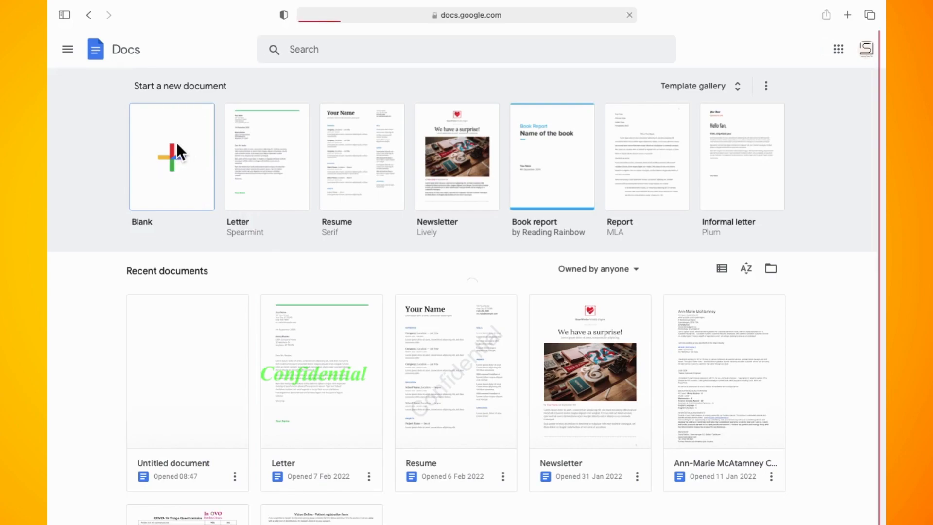
# Start a new drawing in the blank document via Insert > Drawing
pyautogui.click(171, 155)
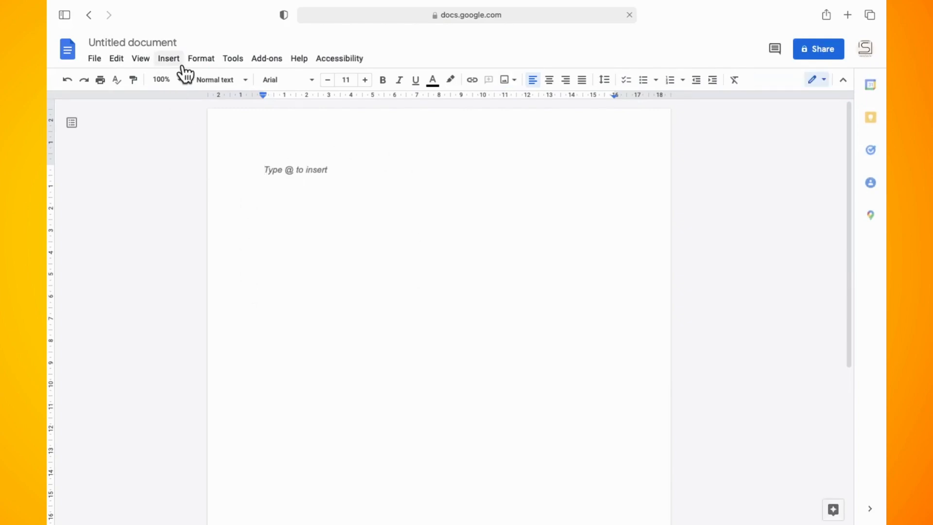
pyautogui.click(168, 58)
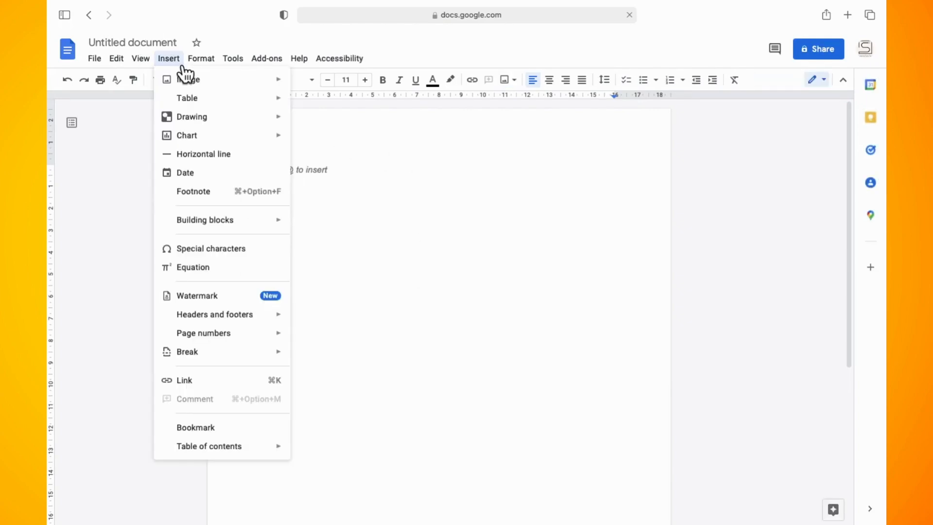
pyautogui.moveTo(191, 117)
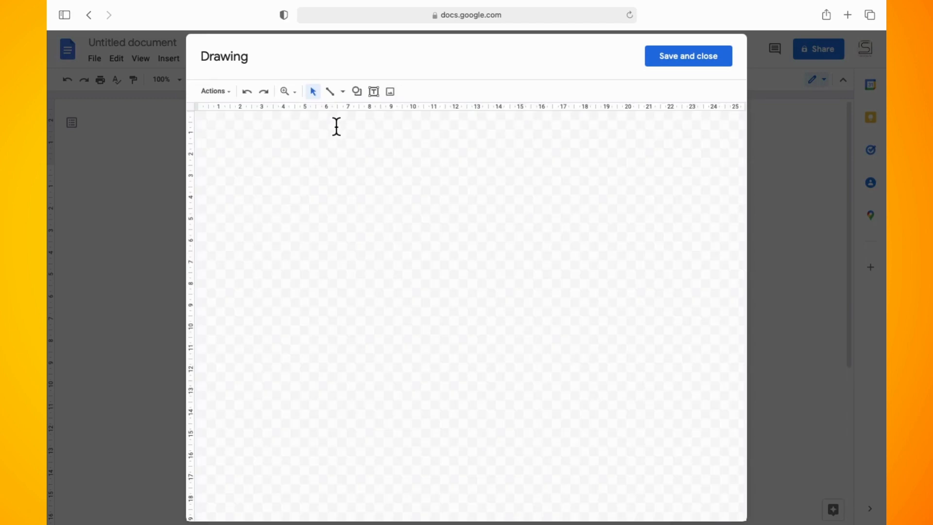
pyautogui.moveTo(390, 91)
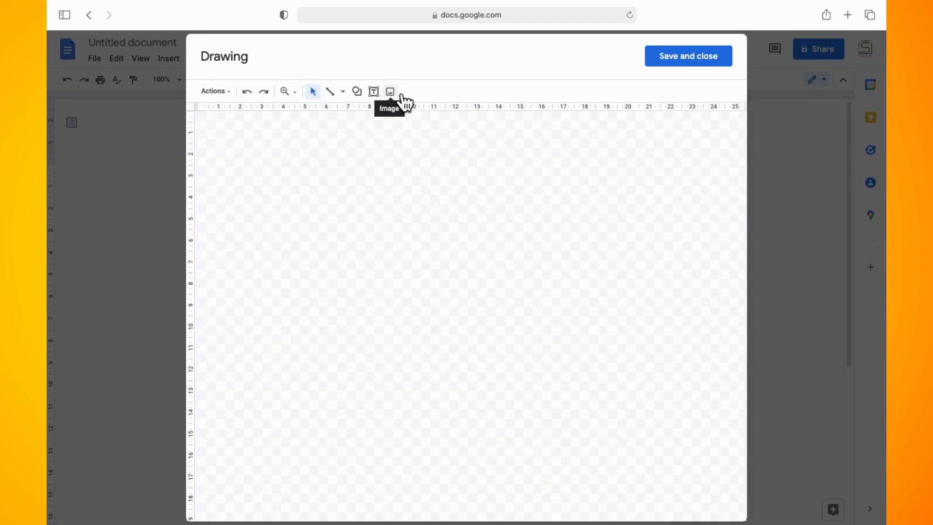
# Upload the black-and-white portrait photo from the computer into the drawing
pyautogui.click(389, 92)
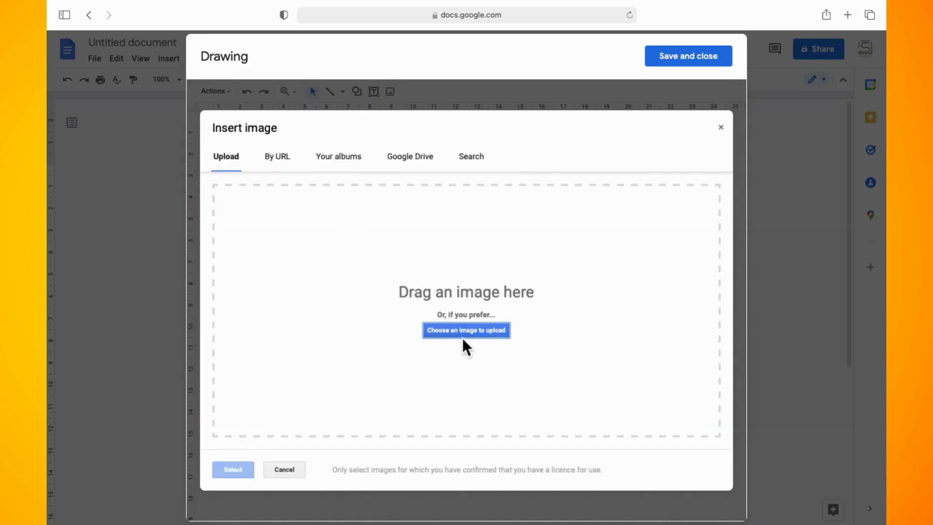
pyautogui.click(465, 331)
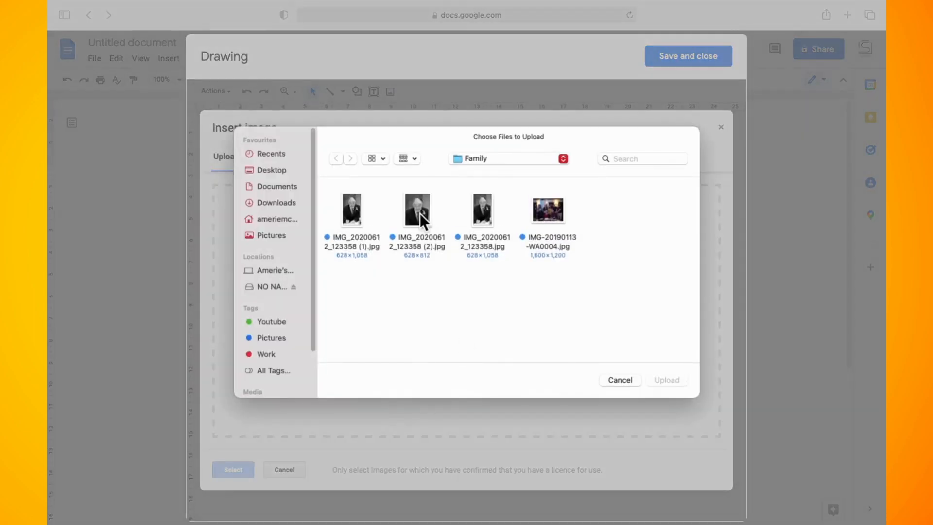
pyautogui.click(417, 210)
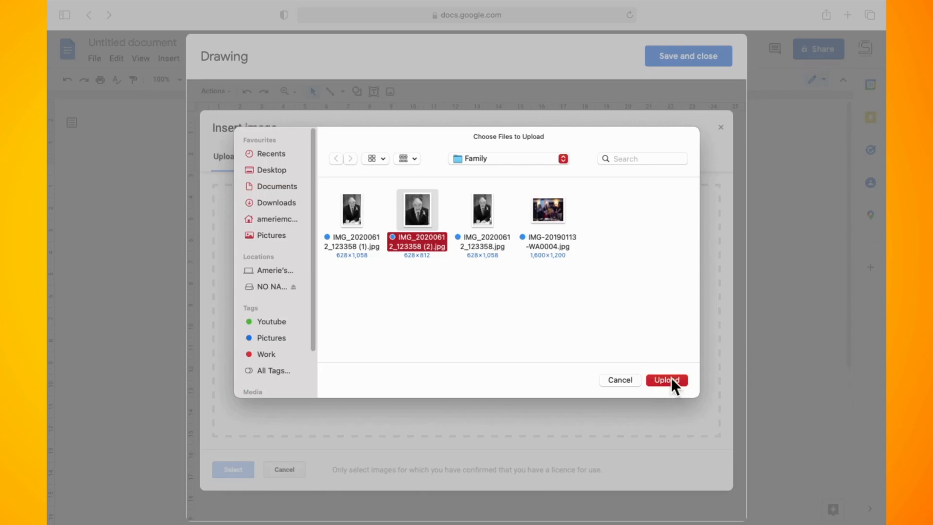
pyautogui.click(666, 380)
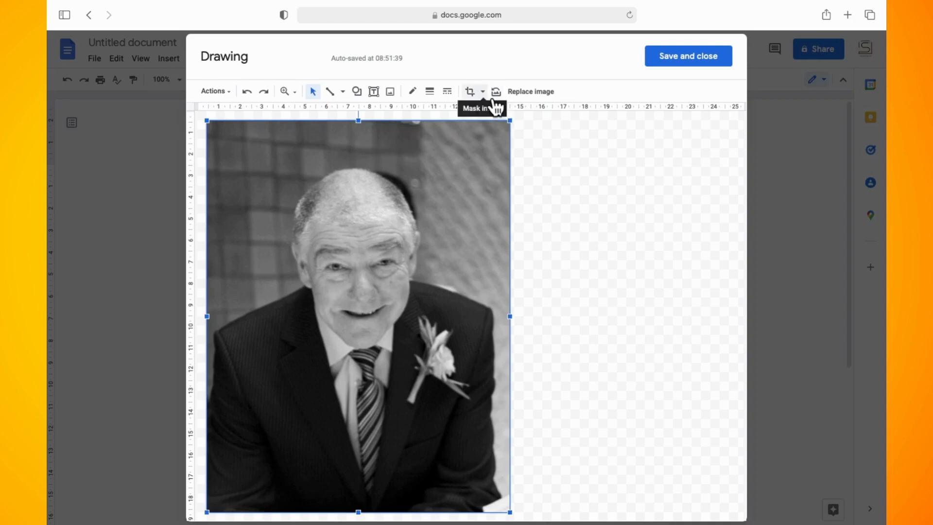
# Show the Mask image shape choices for the uploaded portrait photo
pyautogui.click(483, 92)
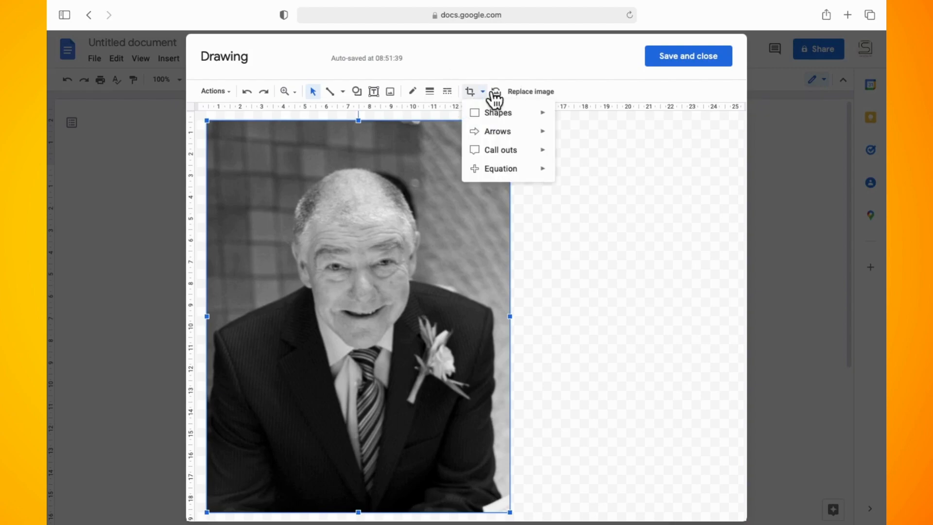
pyautogui.moveTo(496, 113)
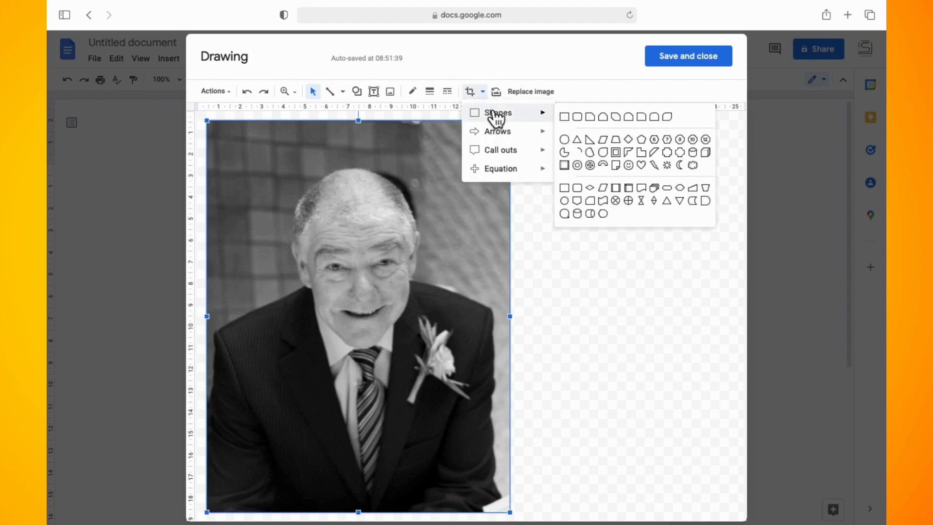
pyautogui.moveTo(581, 155)
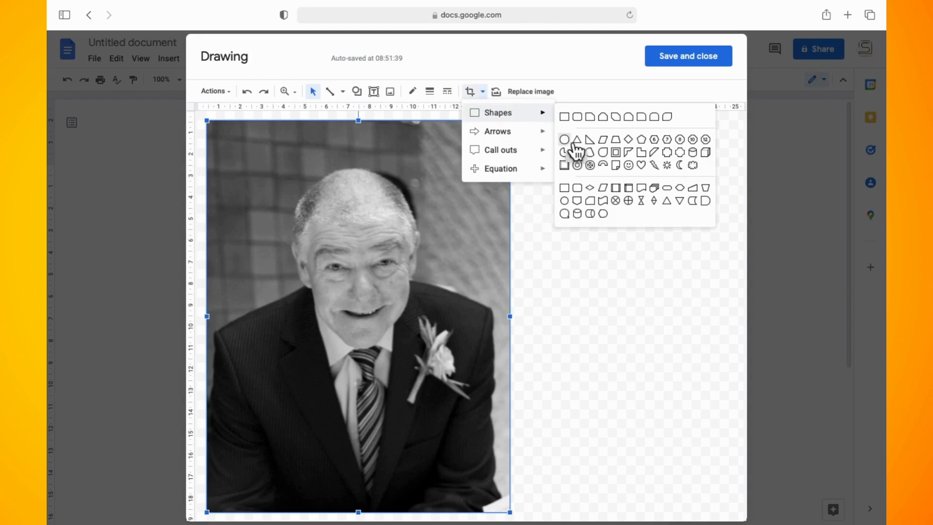
pyautogui.moveTo(577, 200)
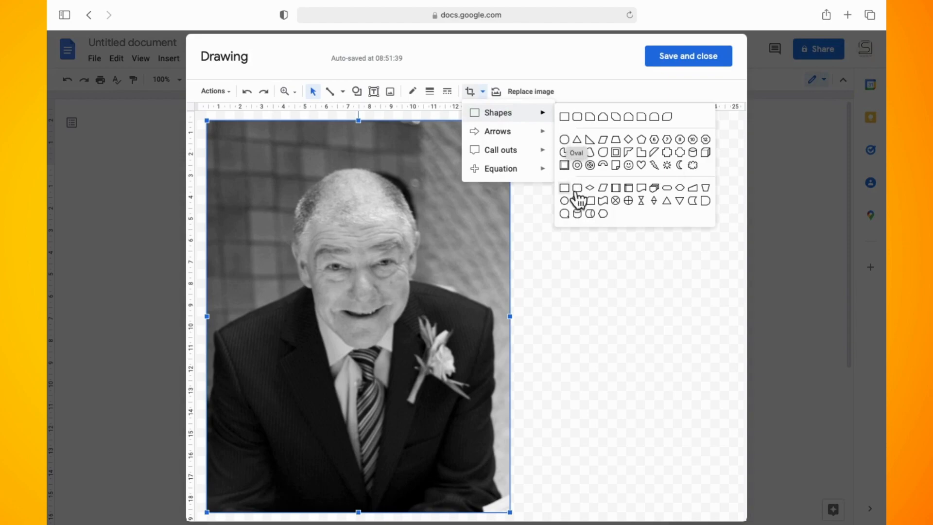
pyautogui.moveTo(574, 148)
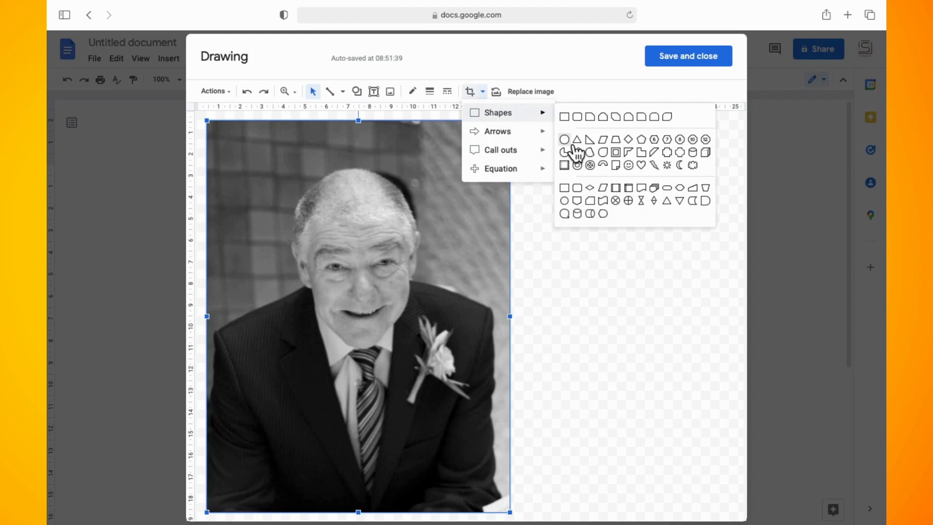
# Mask the photo into an oval, resize it into a circle, and save the drawing into the document
pyautogui.click(563, 139)
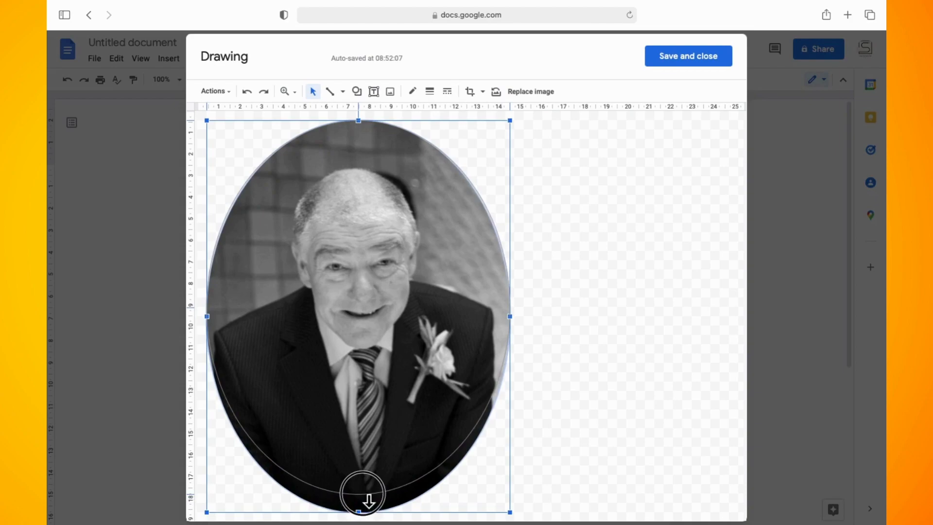
pyautogui.moveTo(363, 493); pyautogui.dragTo(373, 473)
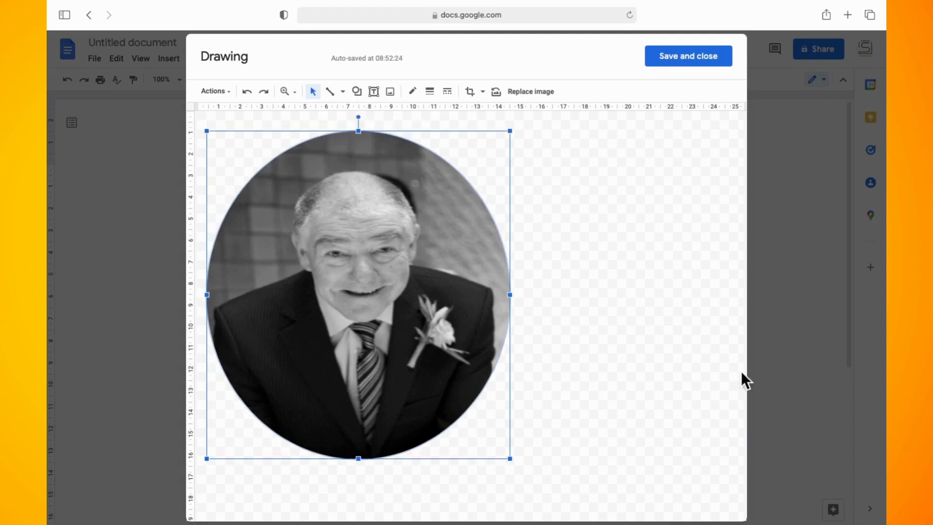
pyautogui.click(633, 324)
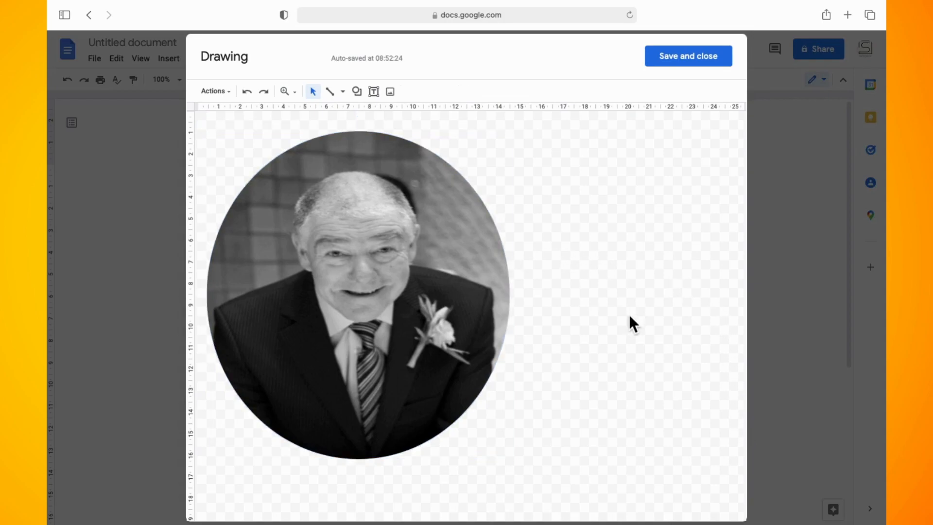
pyautogui.click(686, 56)
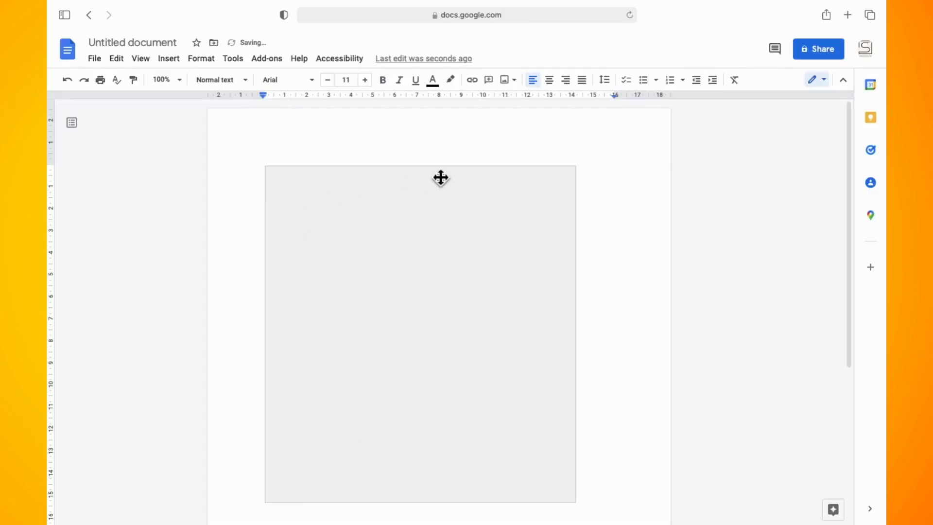